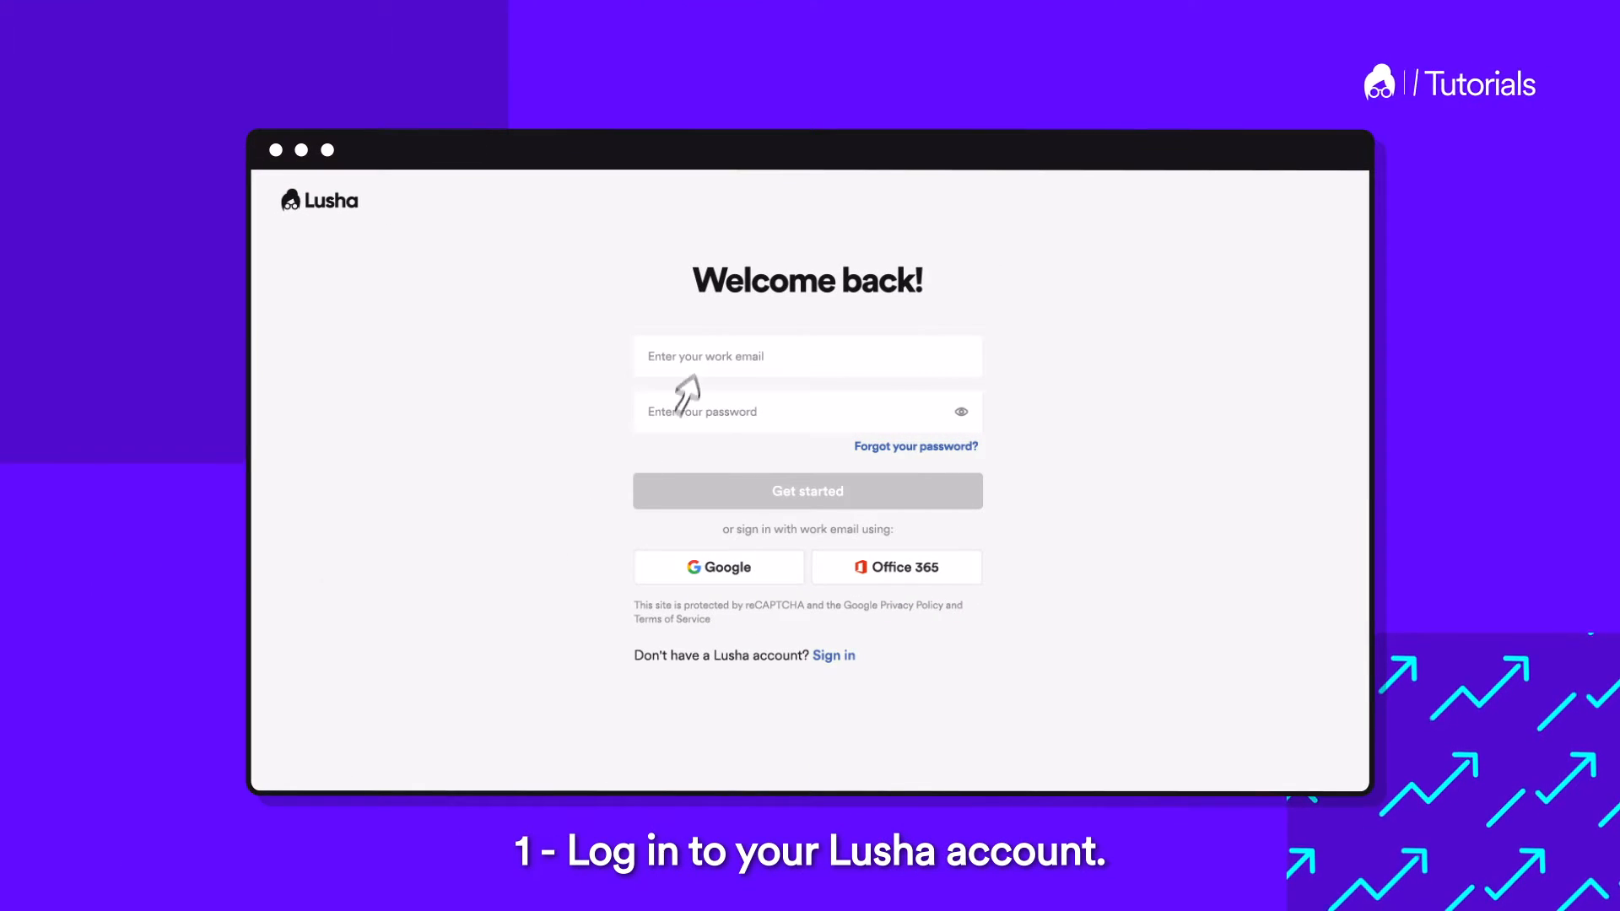
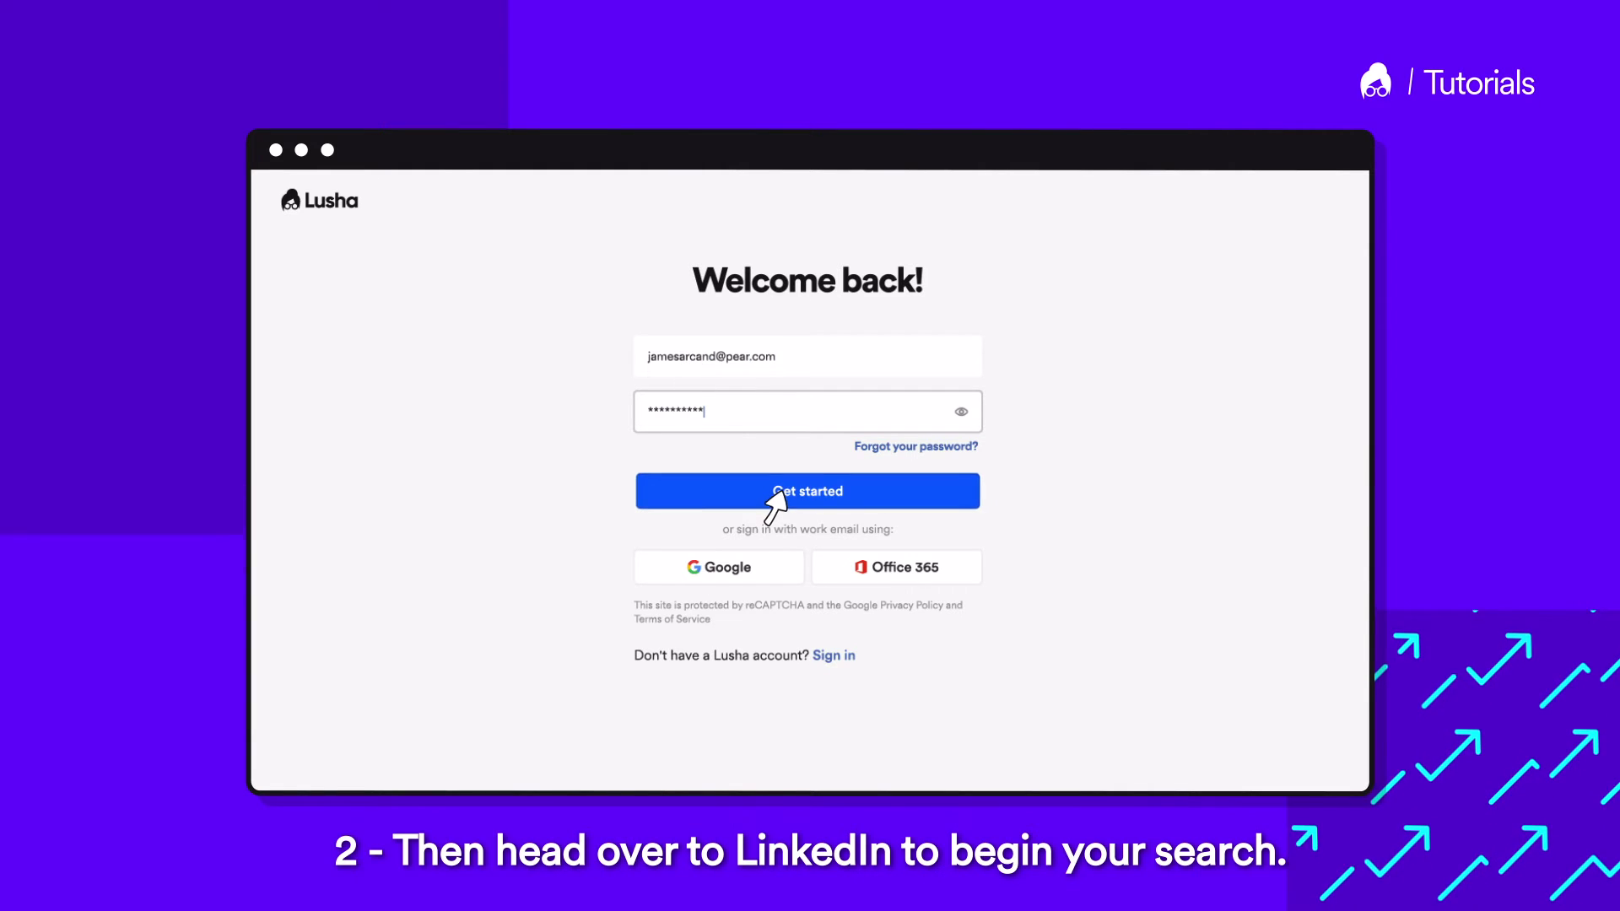
left_click(807, 491)
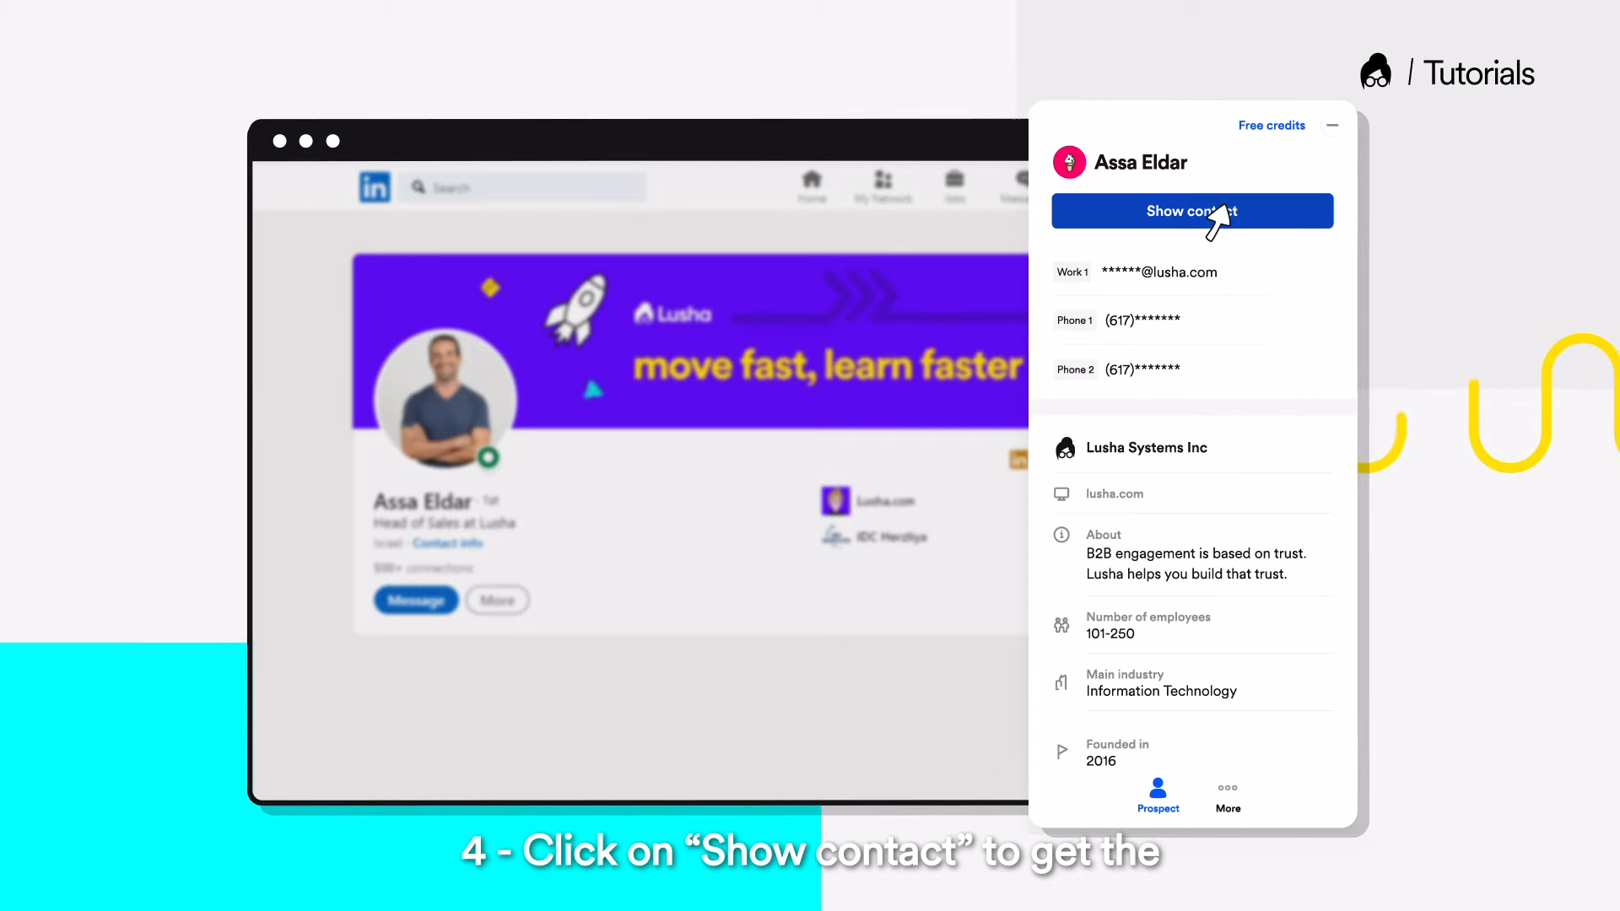
- Reveal the prospect's full work email and both phone numbers with Show contact
left_click(1192, 211)
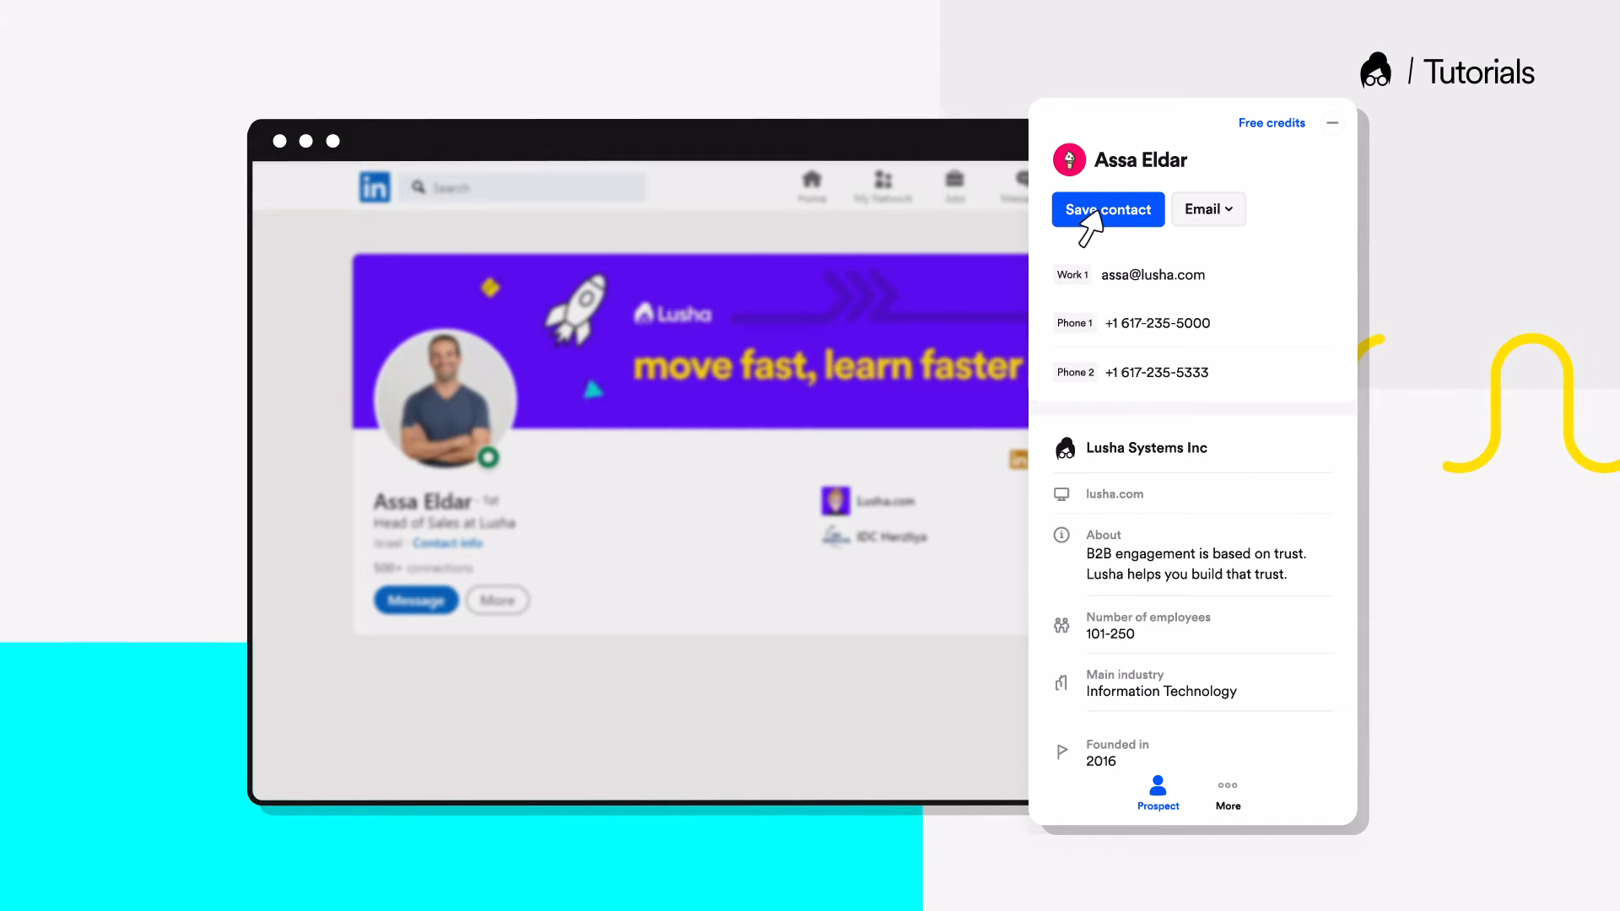
- Start saving the contact to Lusha and open the list choices
left_click(1107, 210)
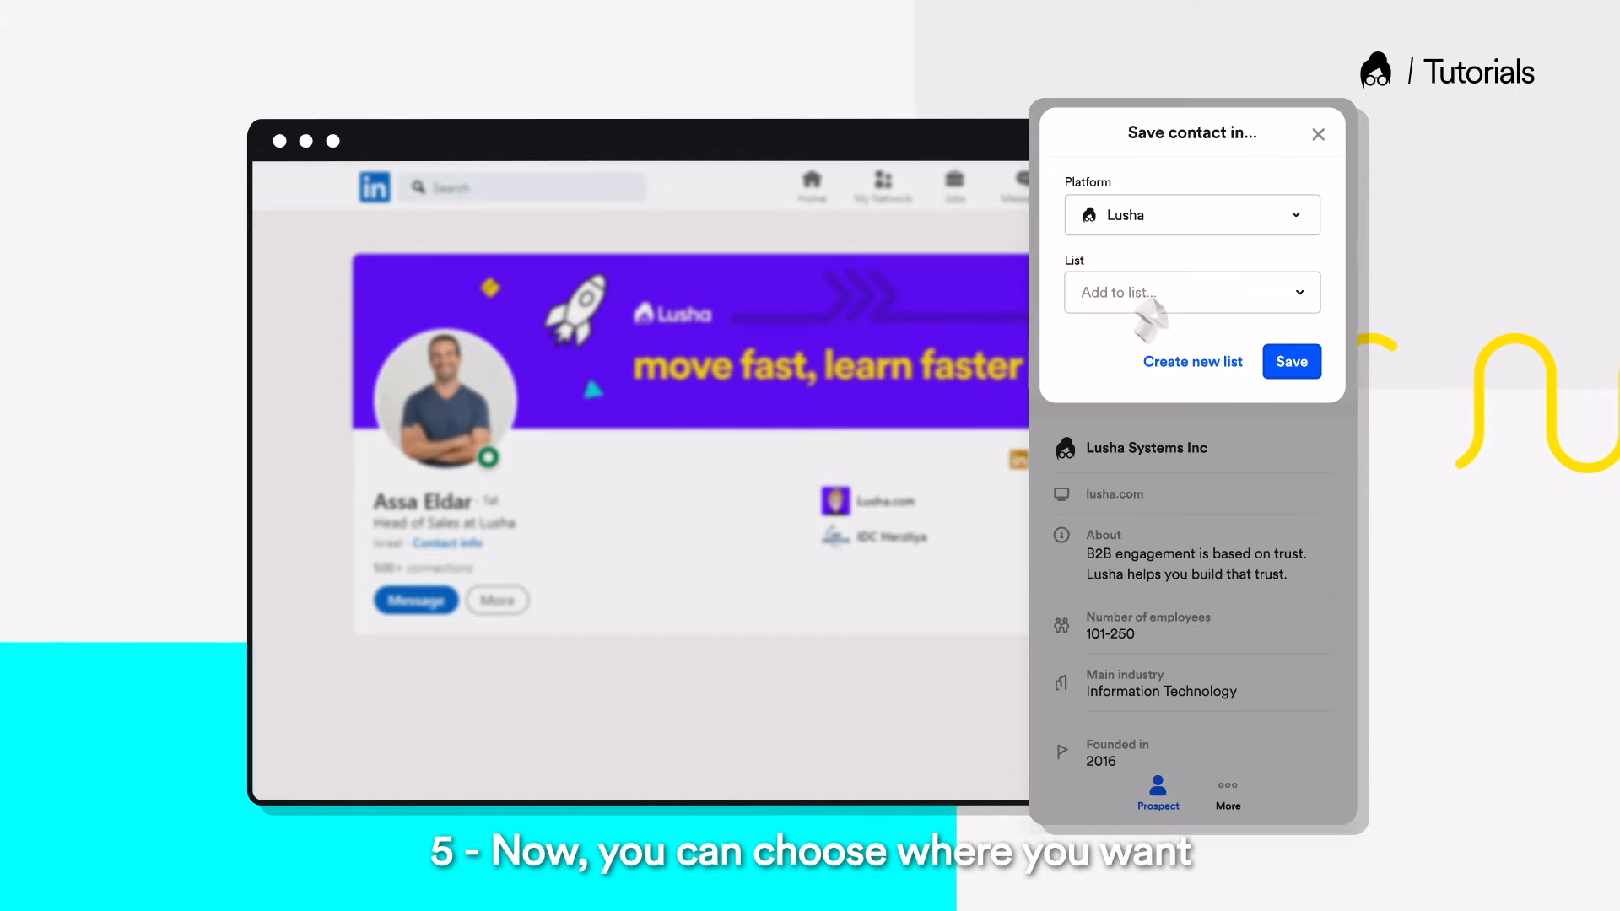
left_click(1192, 293)
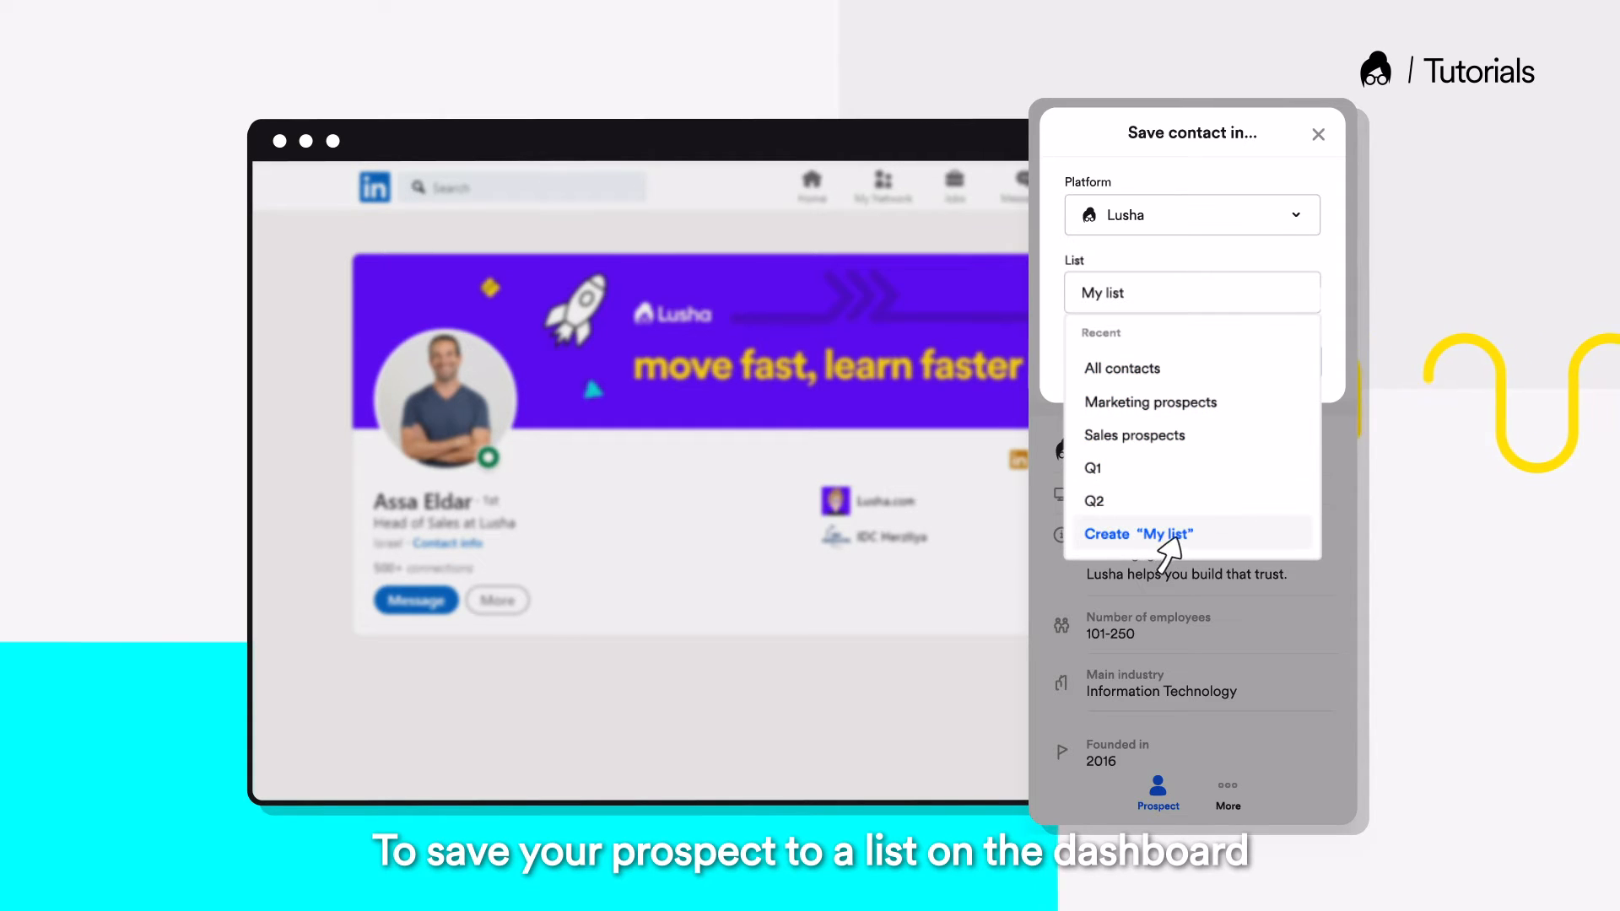
- Create a new list named 'Q3' and save the prospect into it
left_click(1138, 534)
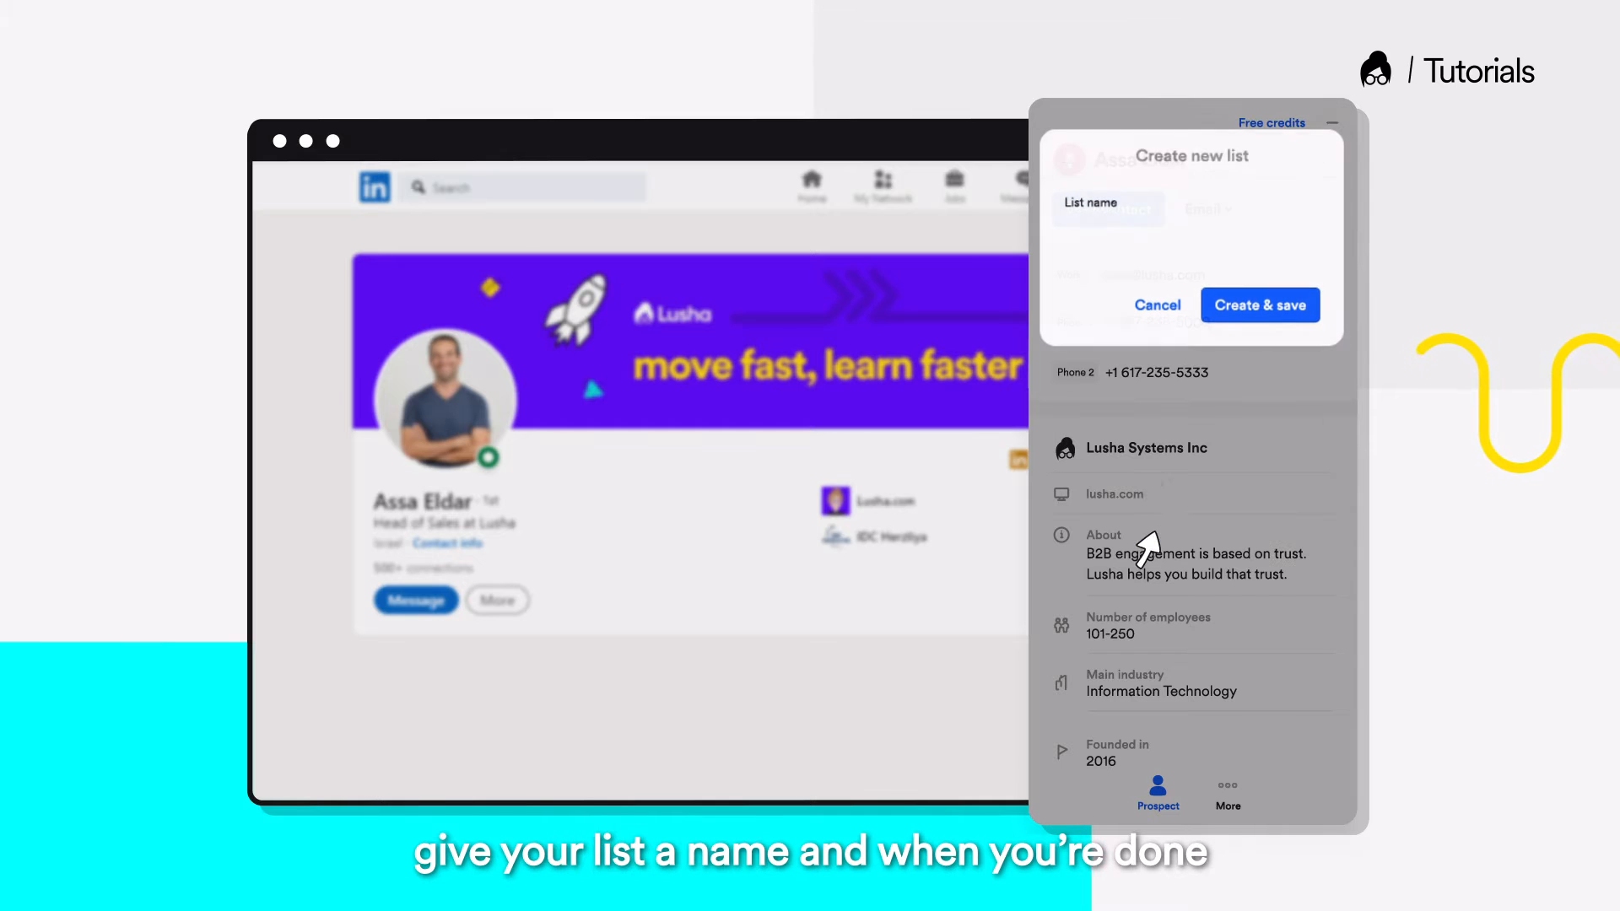
type("Q3")
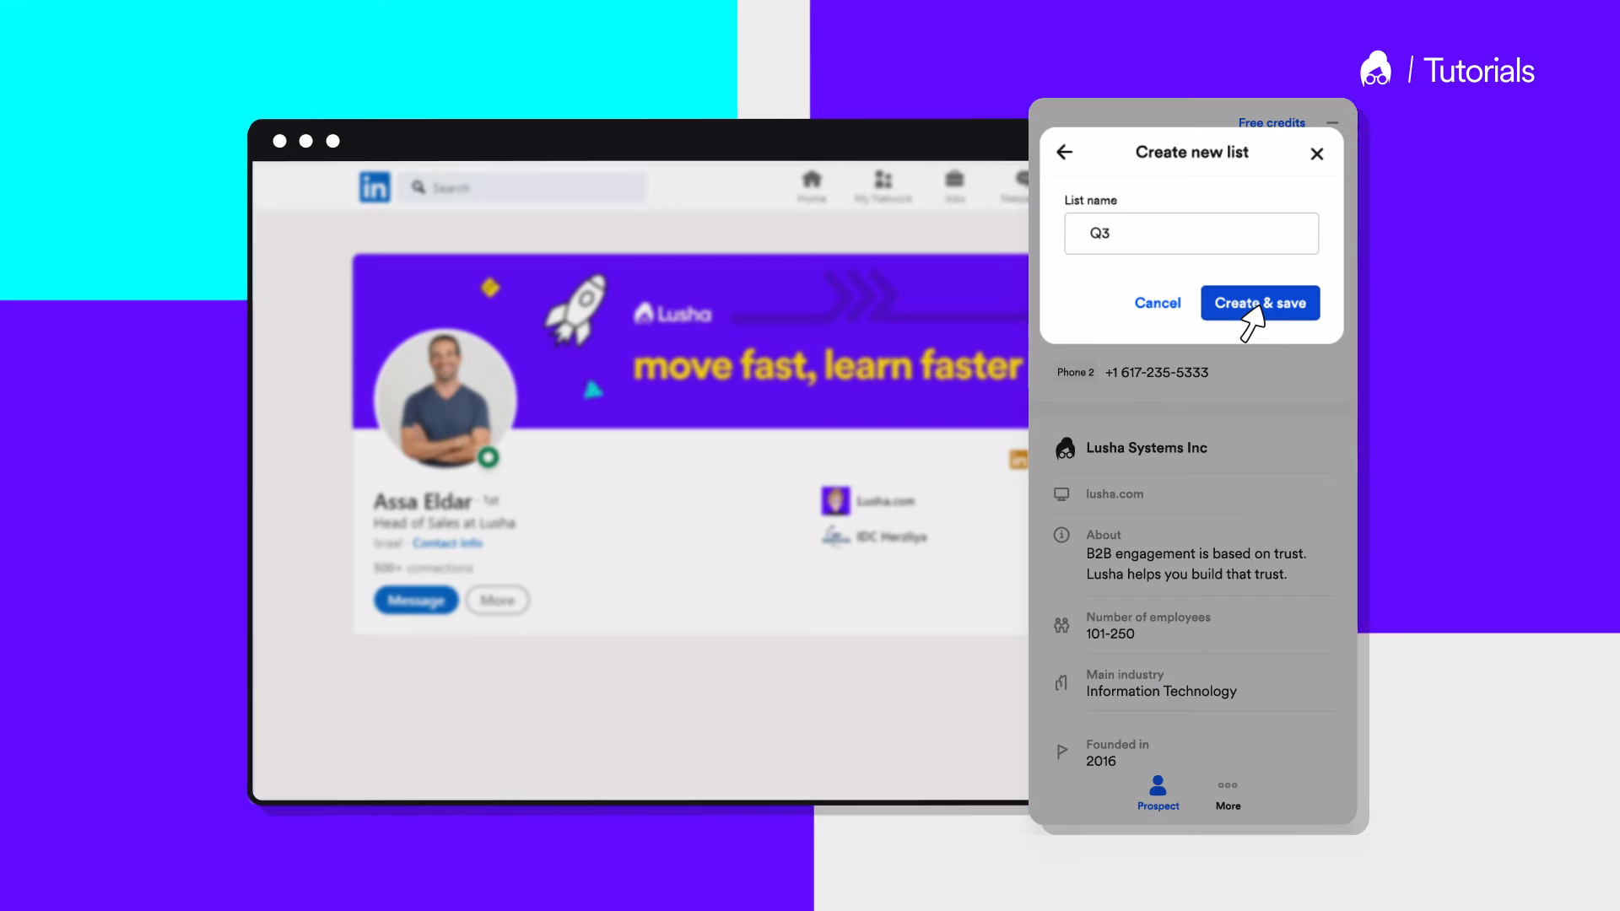
left_click(1260, 303)
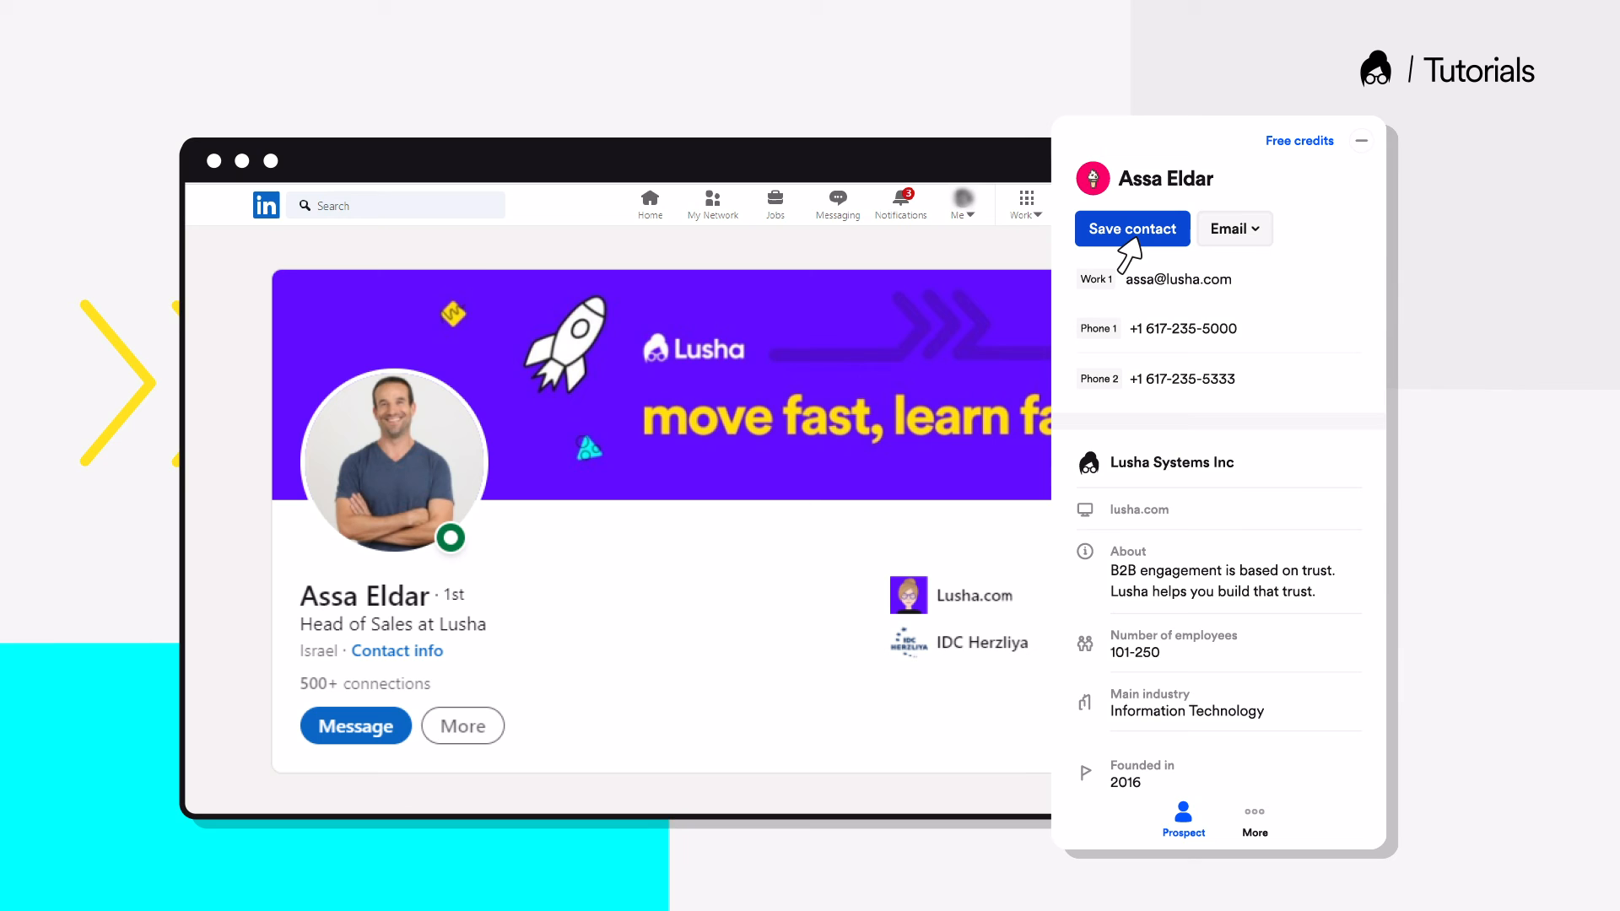
- Save the prospect's contact to Salesforce as the platform
left_click(1132, 229)
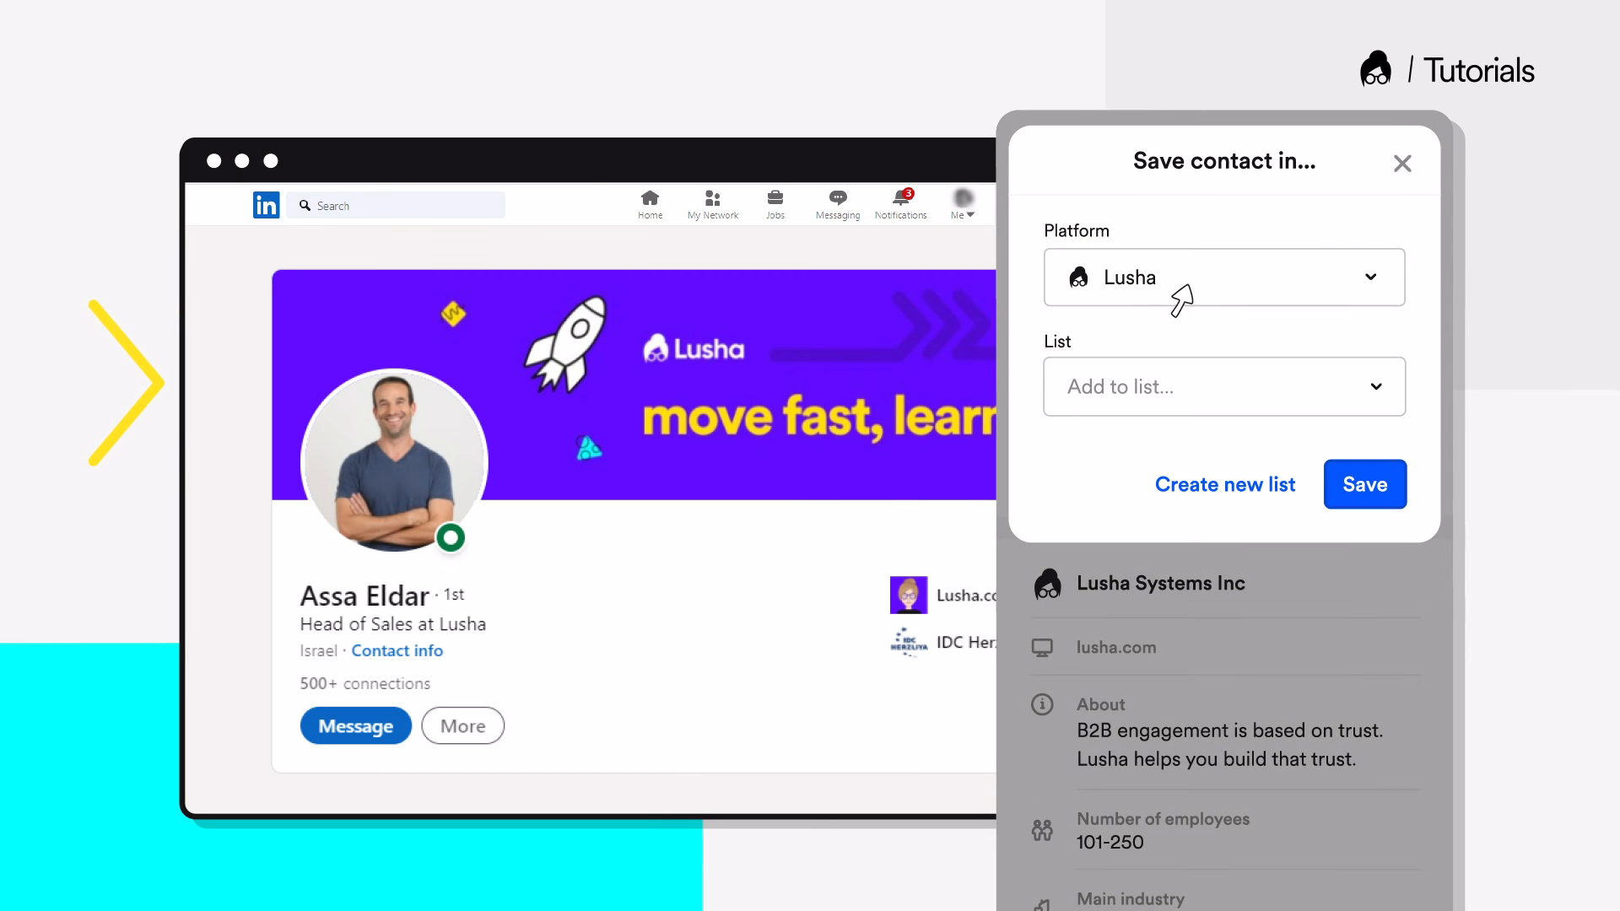
left_click(1225, 277)
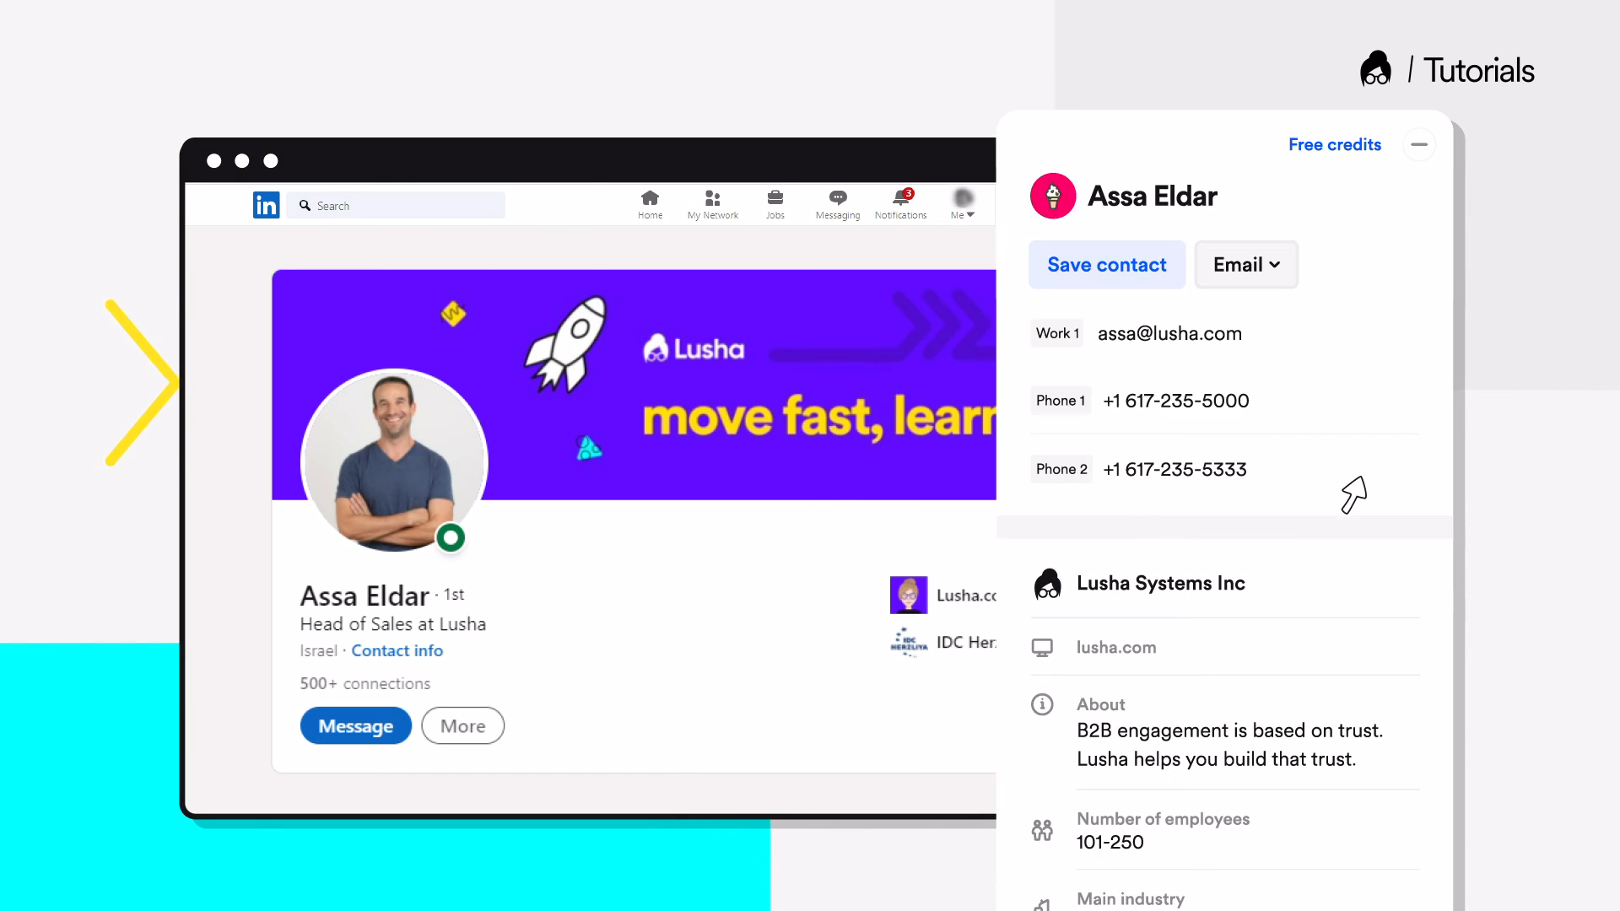
left_click(1107, 264)
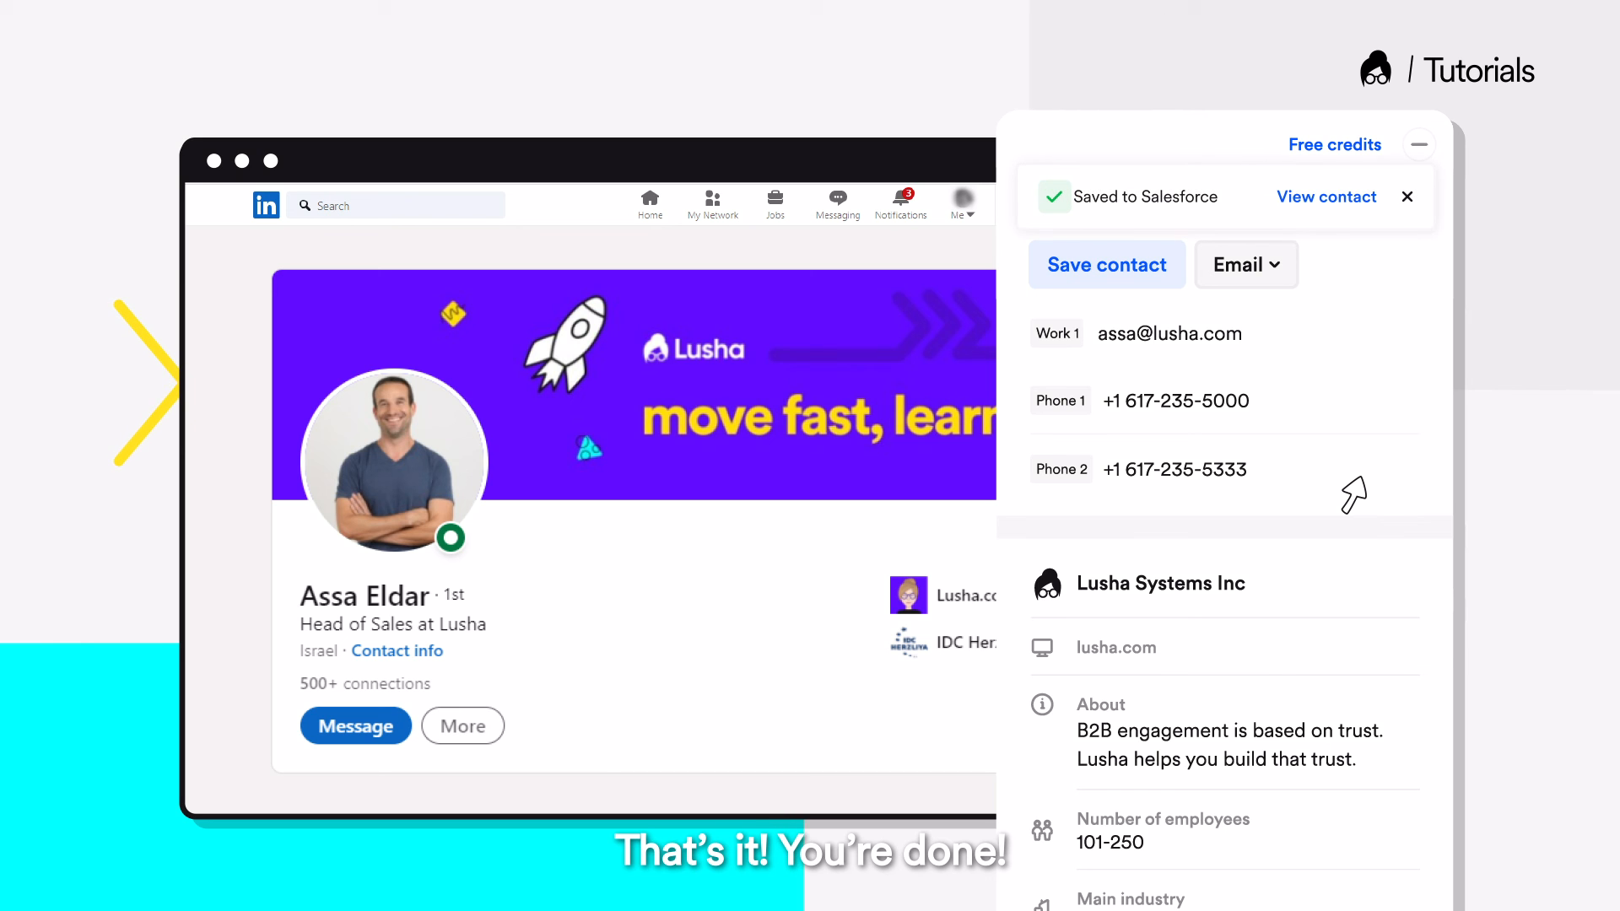